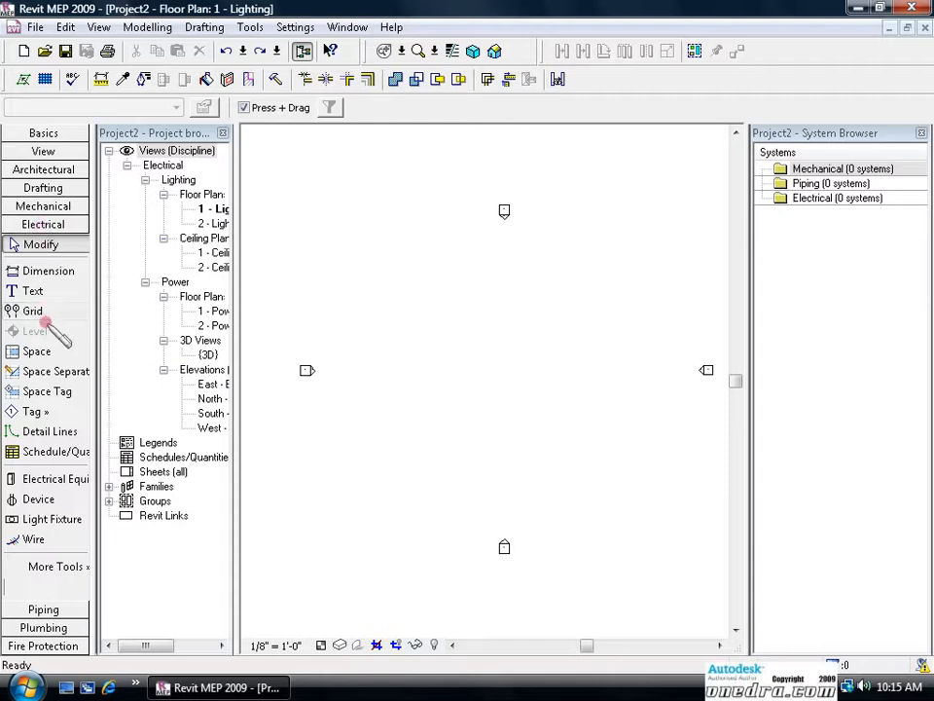
pyautogui.moveTo(35, 537)
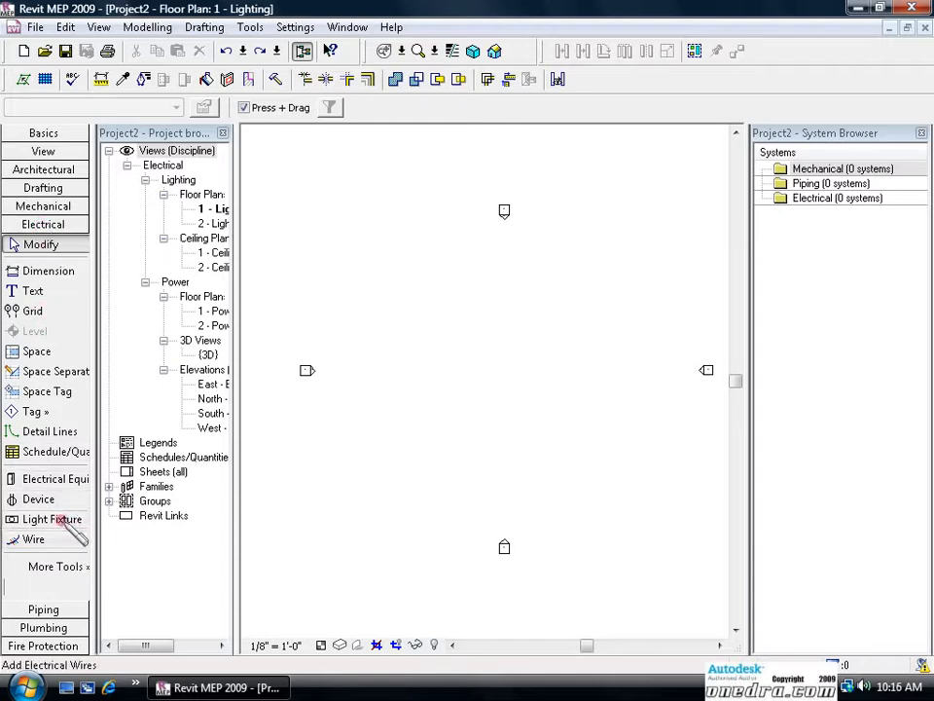
pyautogui.moveTo(51, 518)
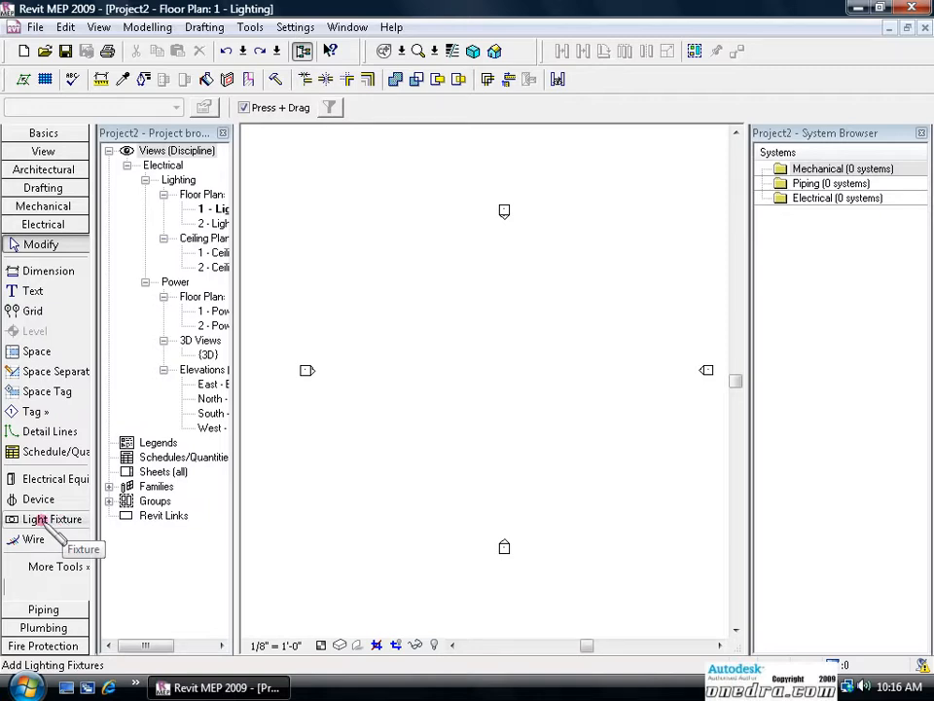
# Start the Light Fixture tool and choose the Plain Recessed Lighting Fixture : 2x4 type
pyautogui.click(52, 517)
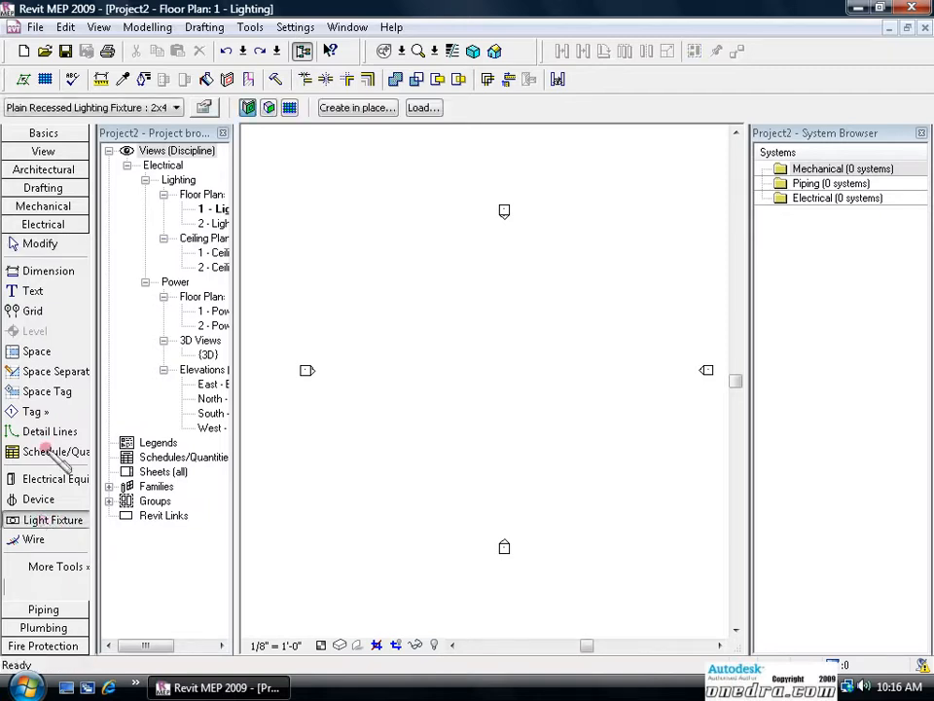
pyautogui.click(176, 107)
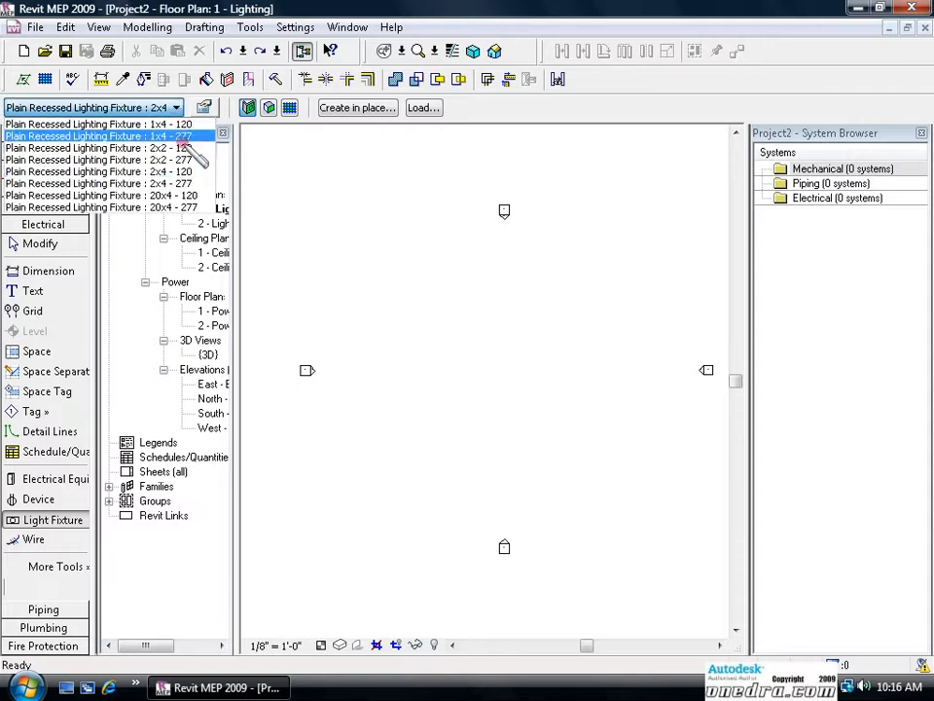
pyautogui.click(97, 172)
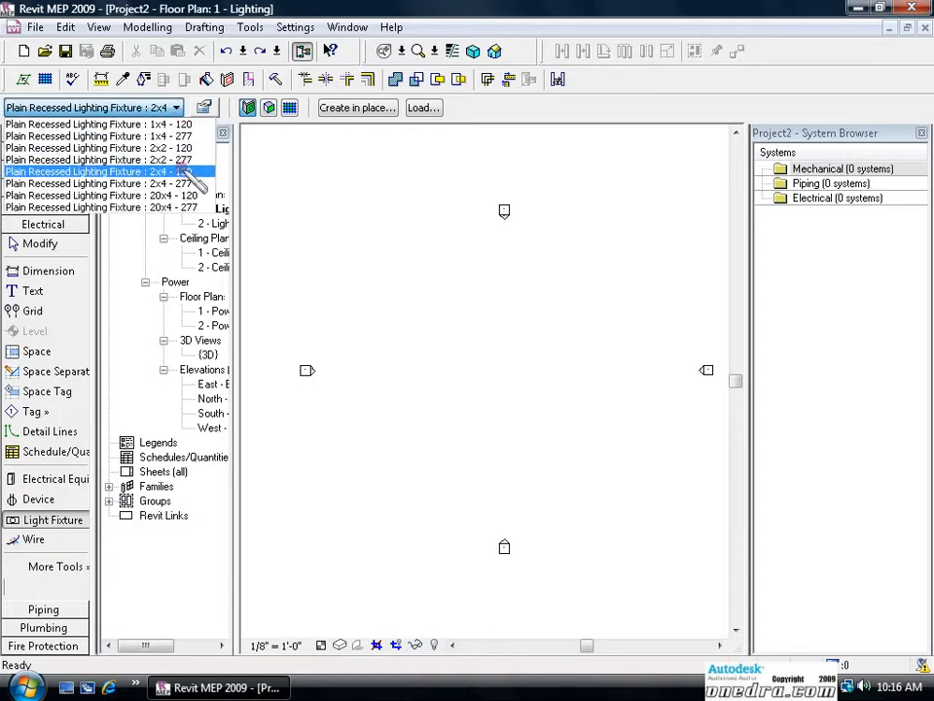
pyautogui.click(89, 171)
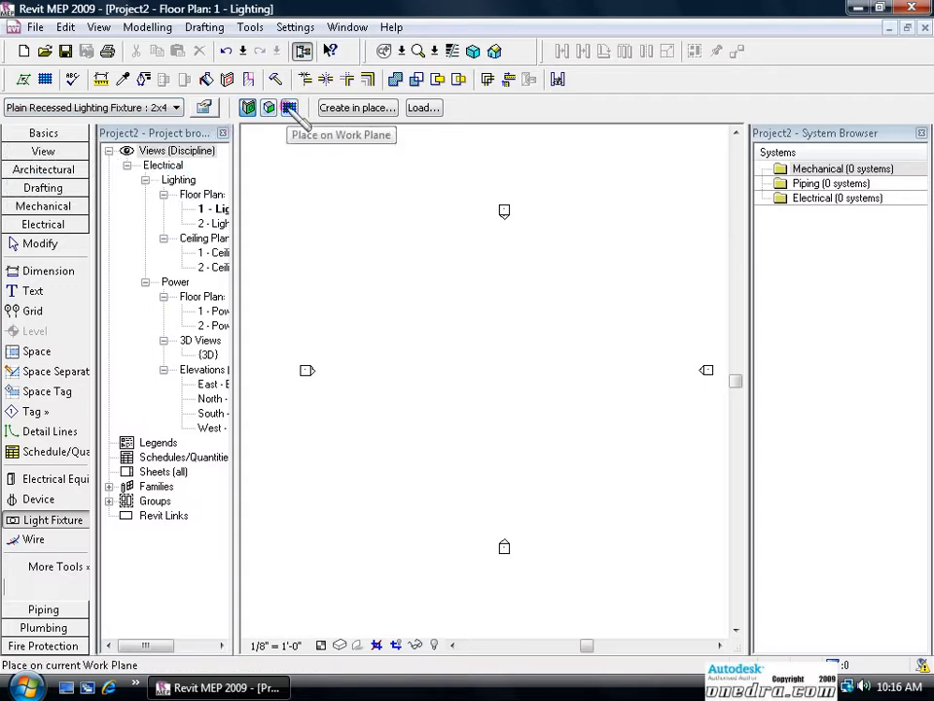
# Place the 2x4 recessed fixtures on the work plane near the plan centre in a two-by-two grid
pyautogui.click(288, 107)
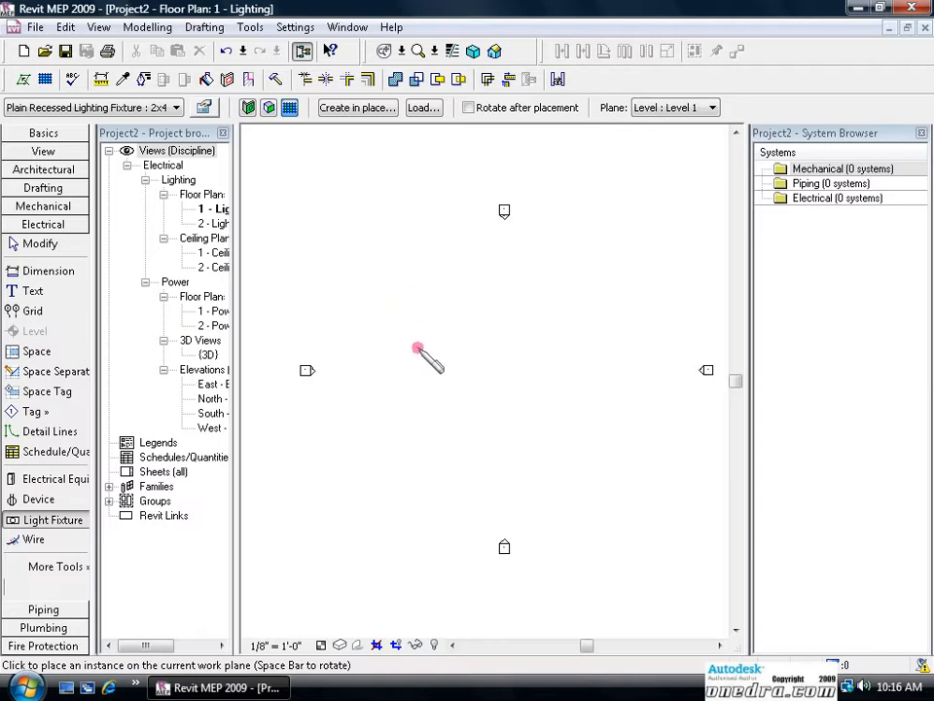
pyautogui.click(416, 351)
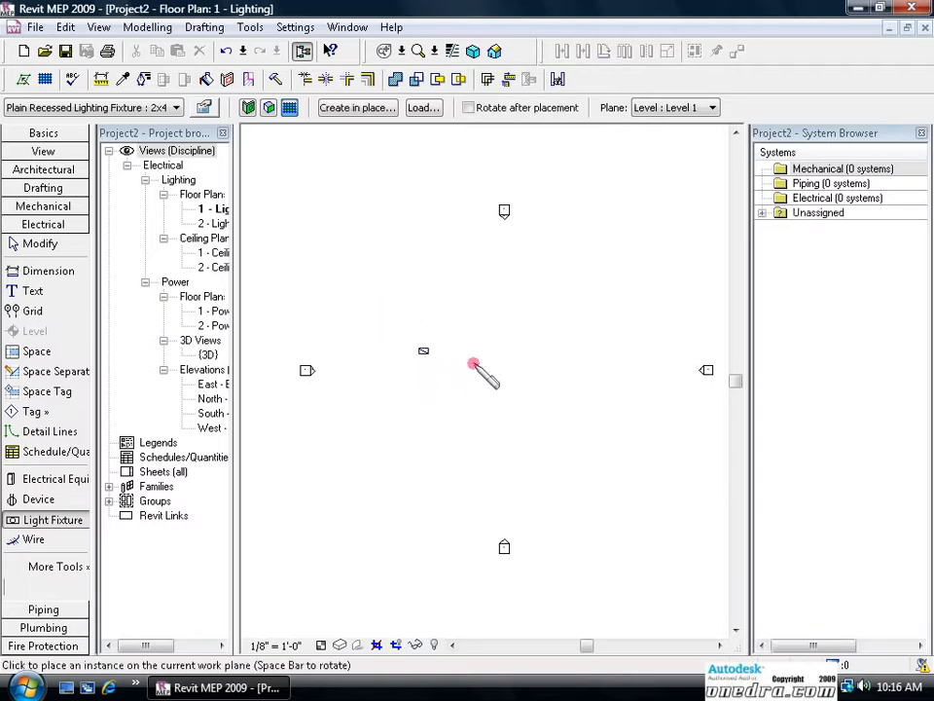
pyautogui.click(39, 243)
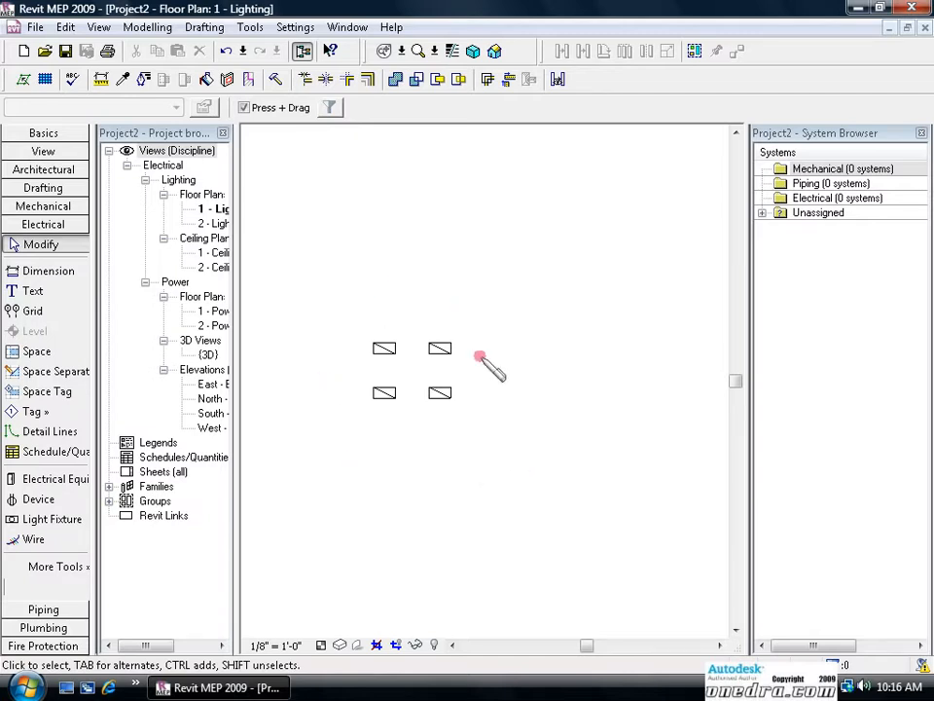
pyautogui.moveTo(506, 425)
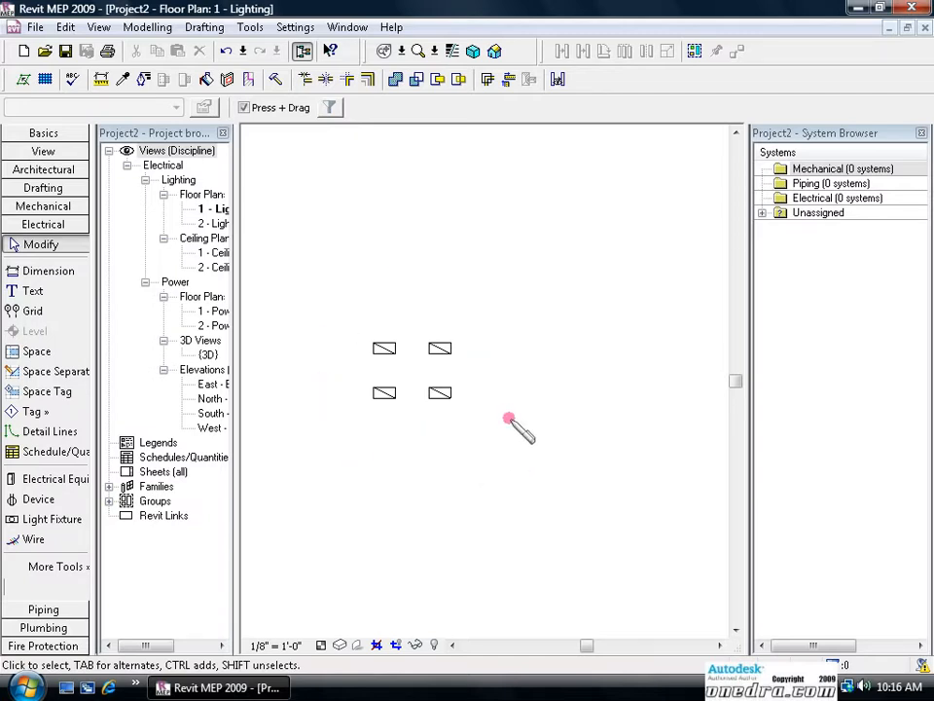
# Expand the Unassigned list in the System Browser and bring up the extra electrical tools menu
pyautogui.click(764, 212)
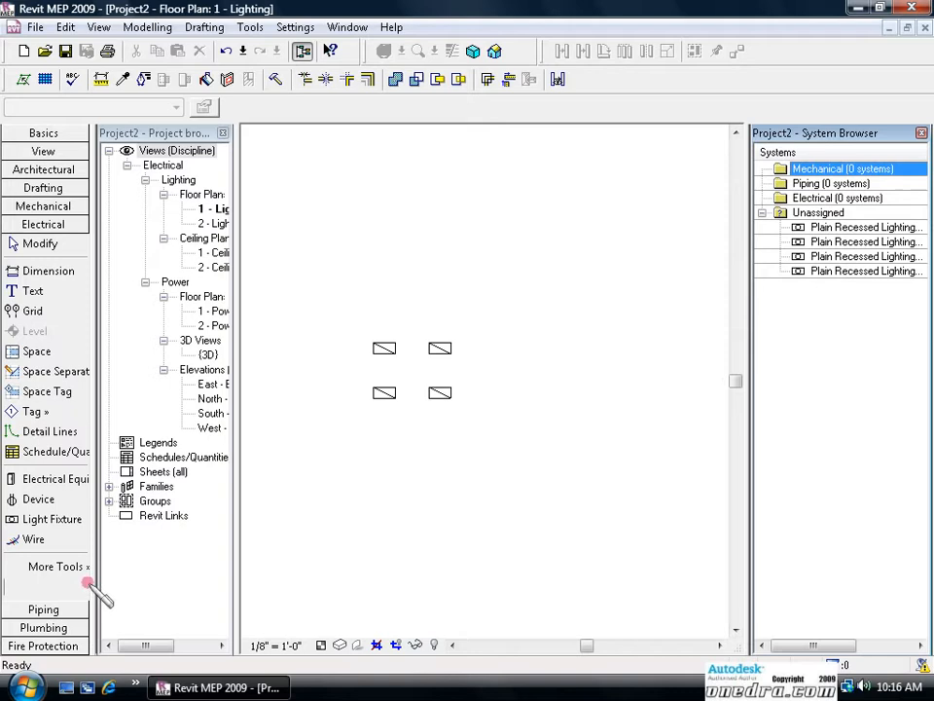
pyautogui.click(54, 565)
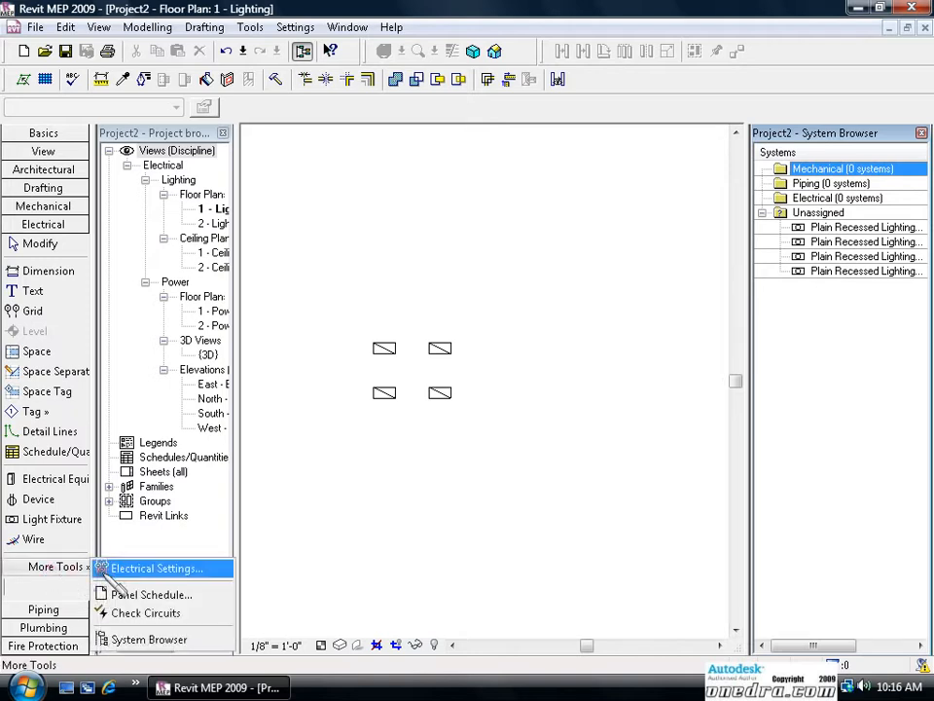
pyautogui.moveTo(327, 542)
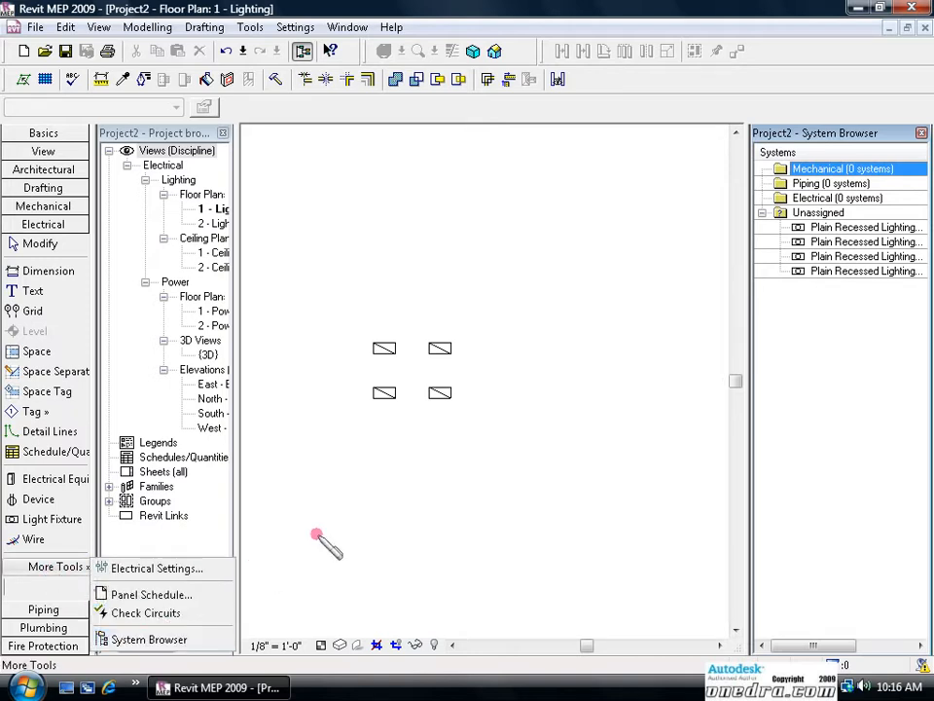
pyautogui.moveTo(409, 503)
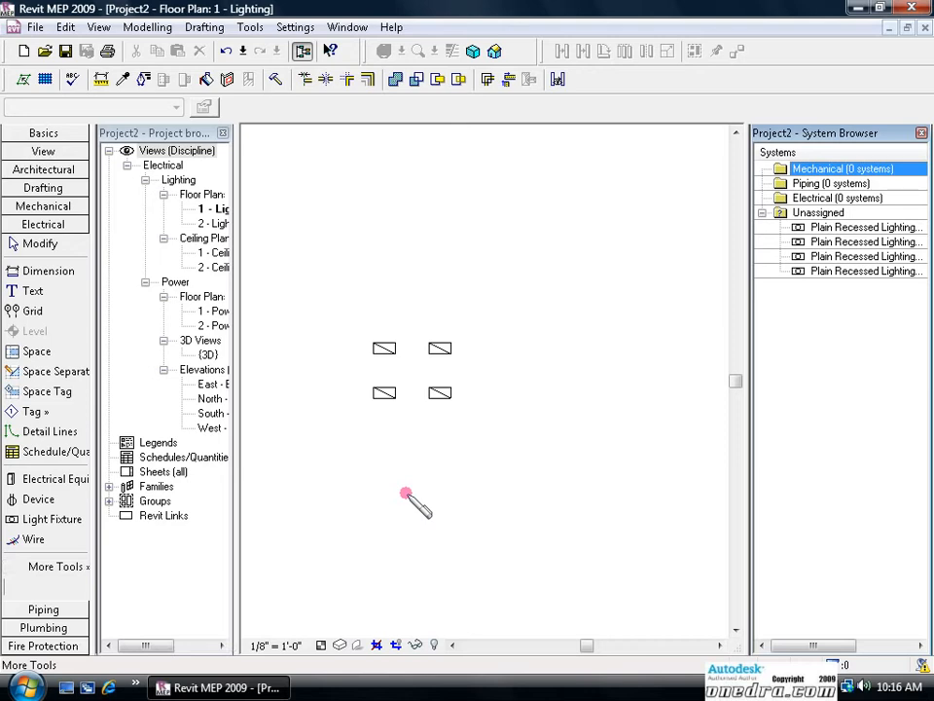
pyautogui.moveTo(335, 463)
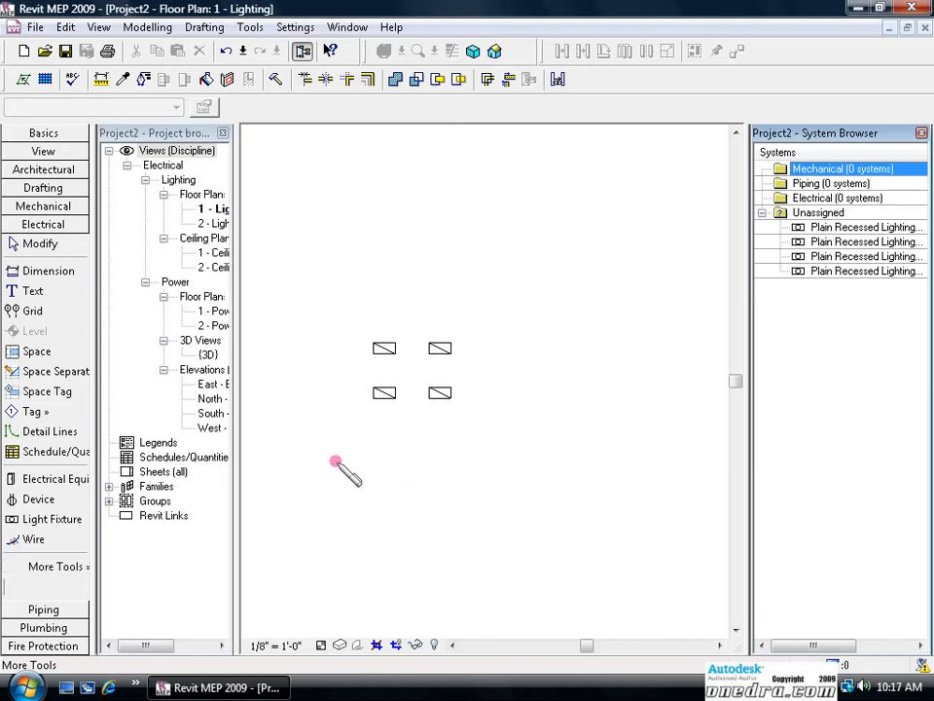
pyautogui.moveTo(41, 498)
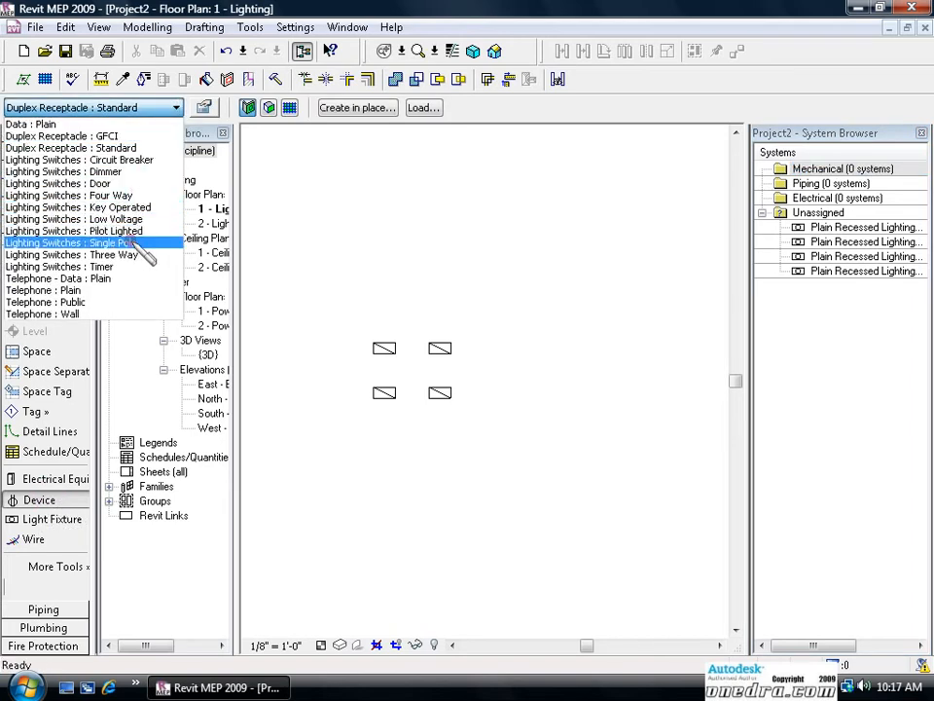
# Place a Lighting Switches : Single Pole device on the work plane above-left of the fixtures
pyautogui.click(74, 241)
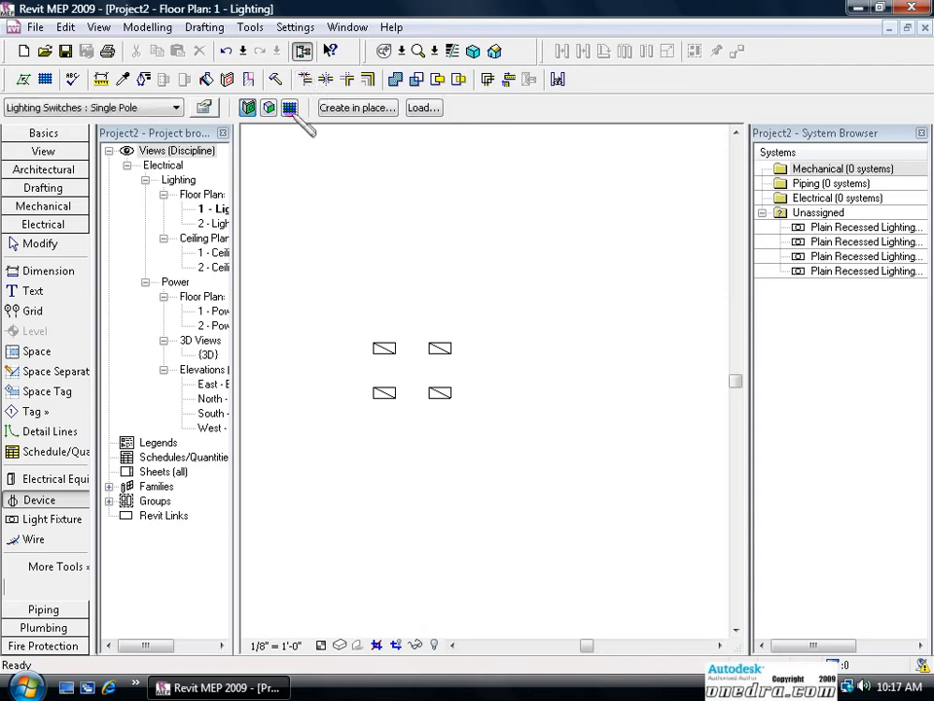
pyautogui.click(288, 107)
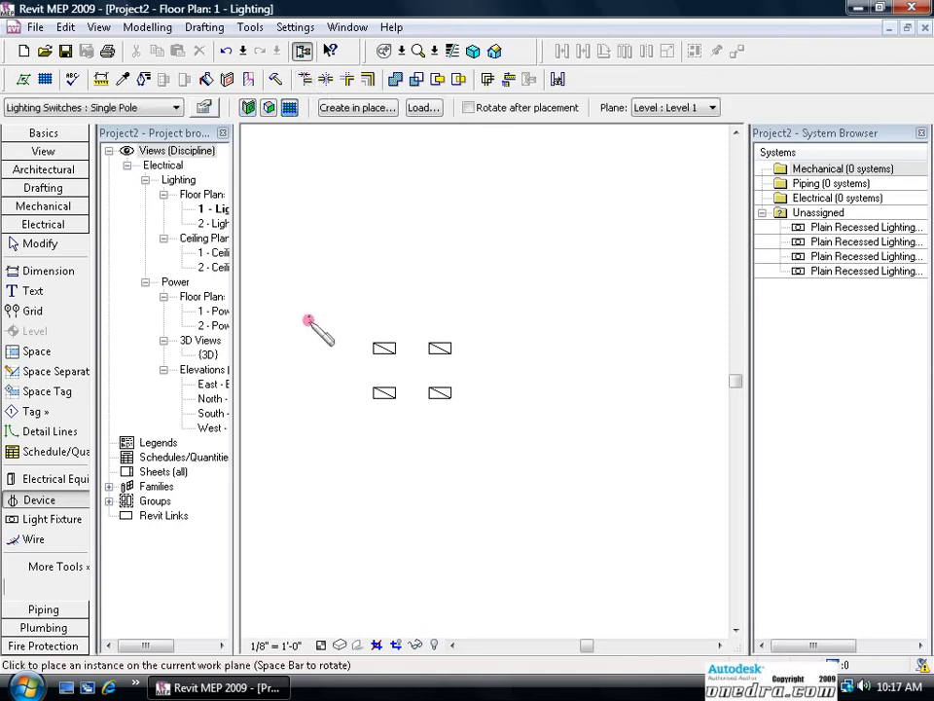
pyautogui.click(309, 319)
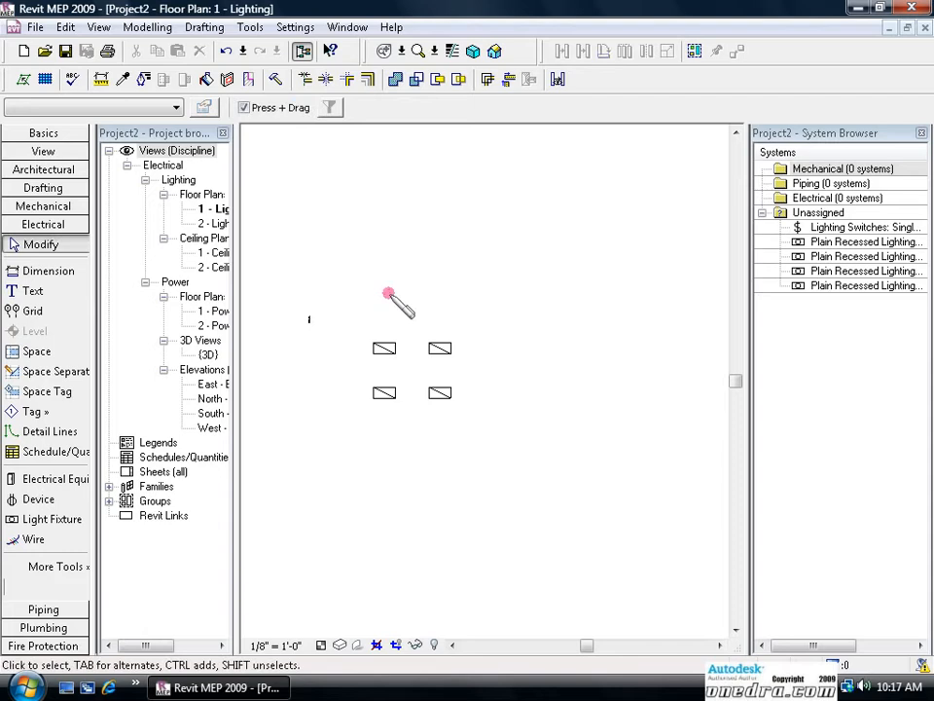
pyautogui.moveTo(367, 338)
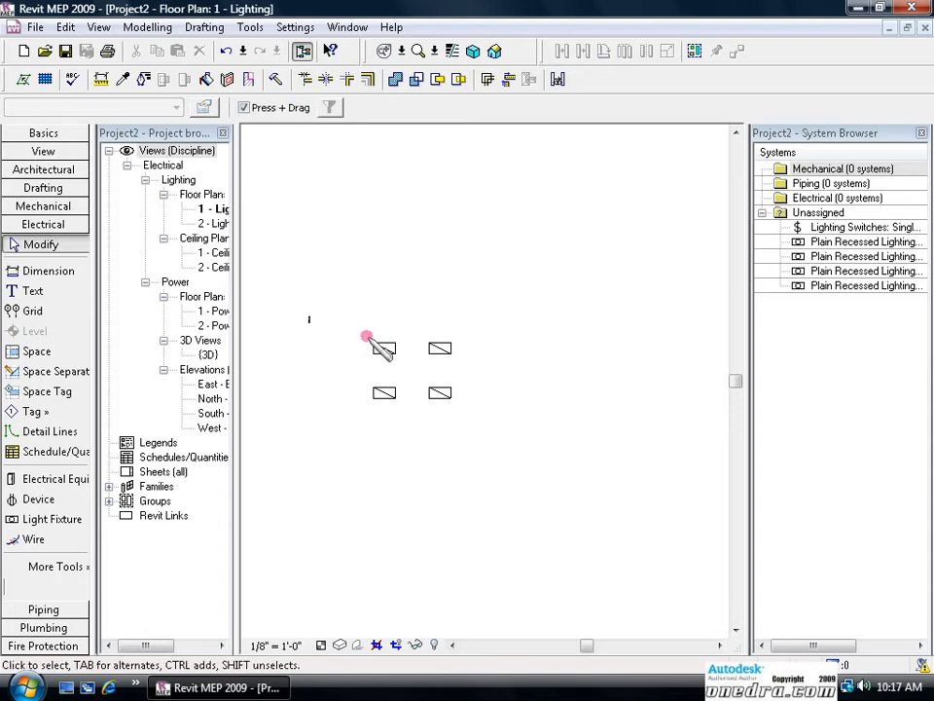
pyautogui.moveTo(393, 309)
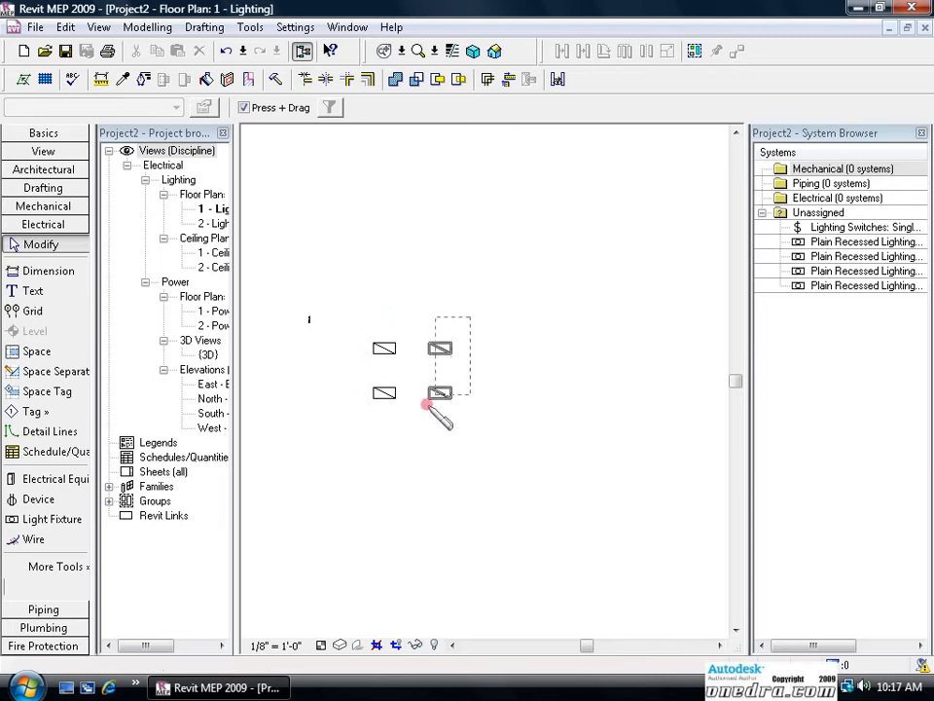
# Window-select the four fixtures and create a switch system from them
pyautogui.click(440, 393)
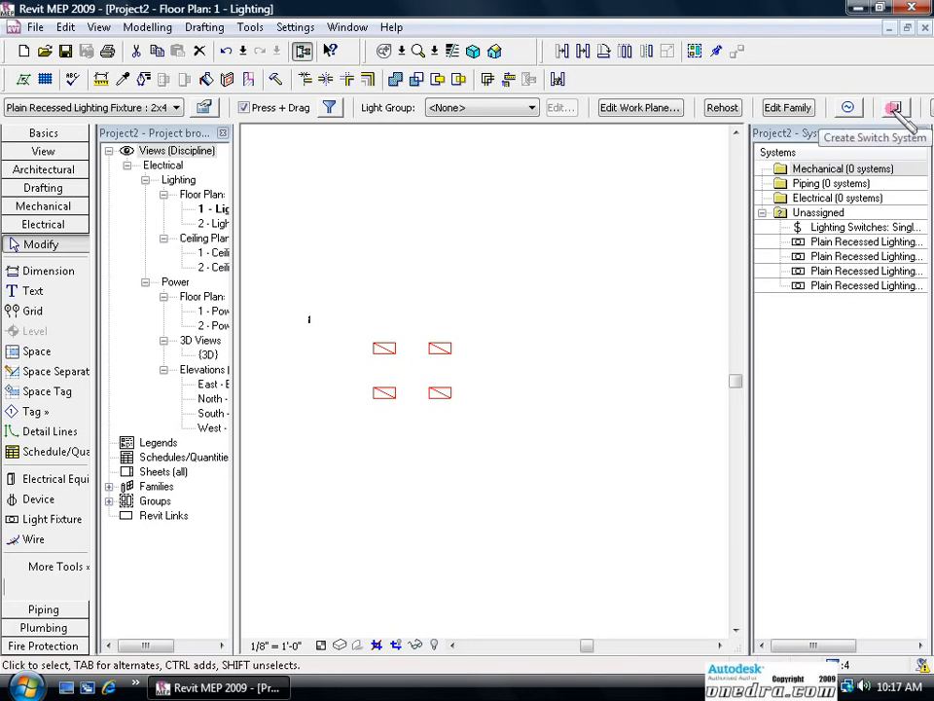
pyautogui.click(894, 107)
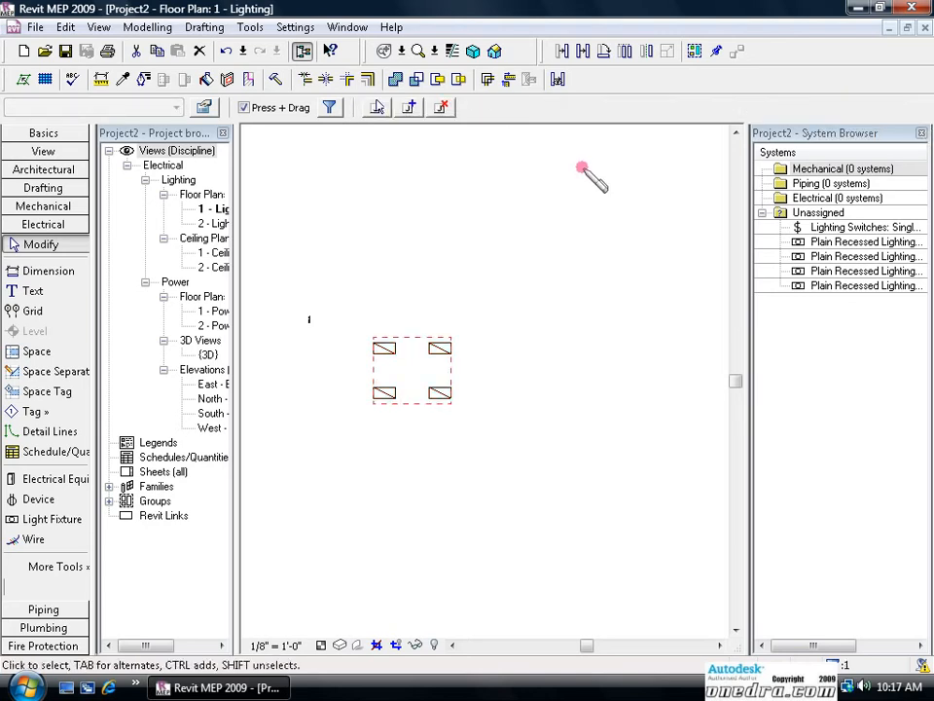
pyautogui.moveTo(409, 107)
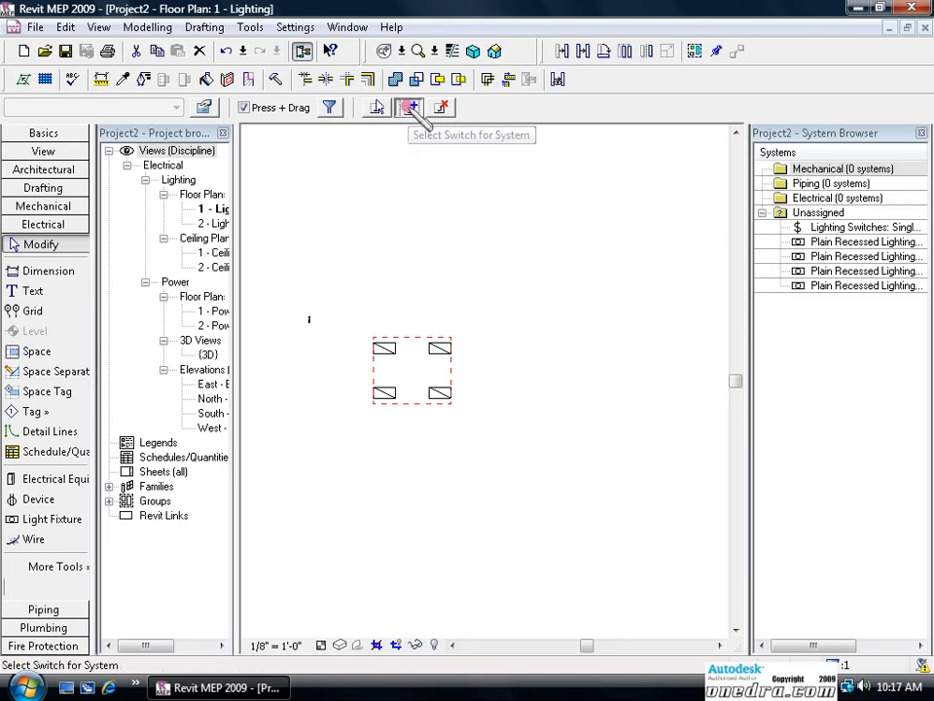